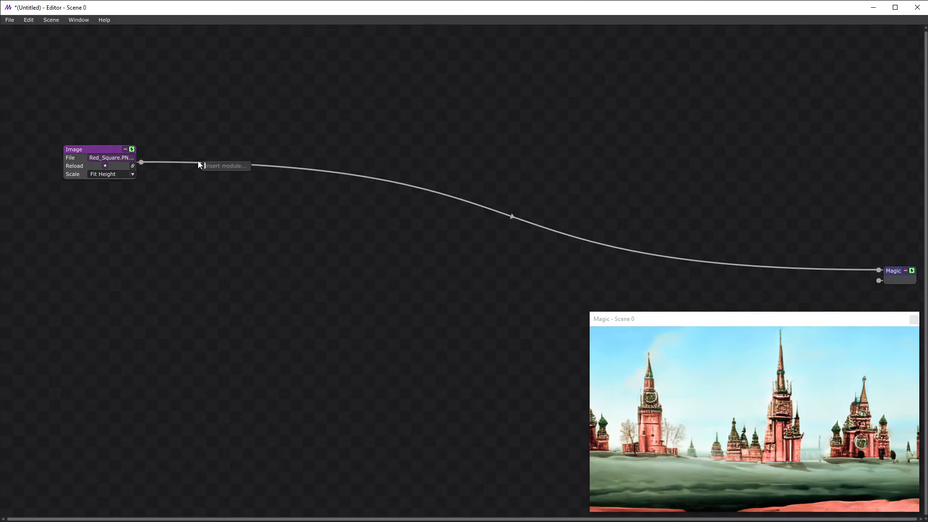
# Add Side Scroller And Flip after Red Square, driving Slide with Ramp (Linear)
pyautogui.write('scroller')
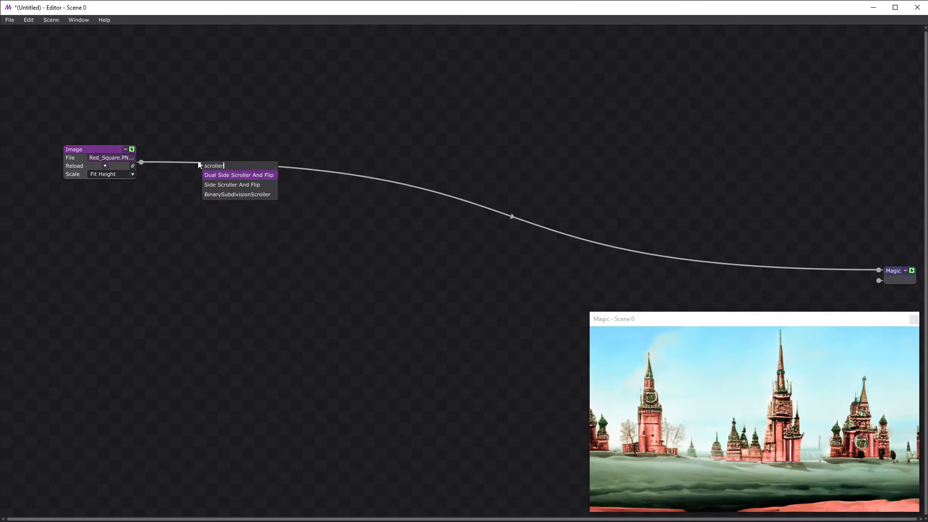
pyautogui.click(232, 185)
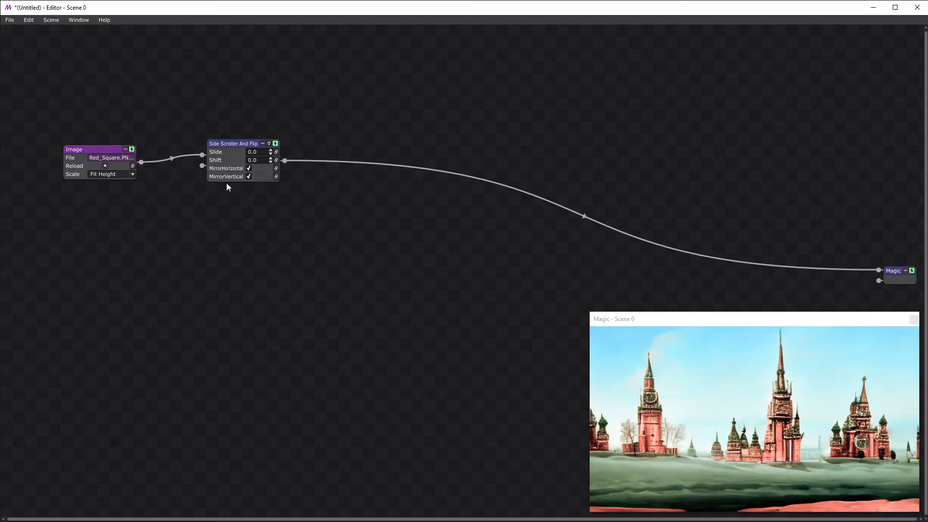
pyautogui.moveTo(283, 155)
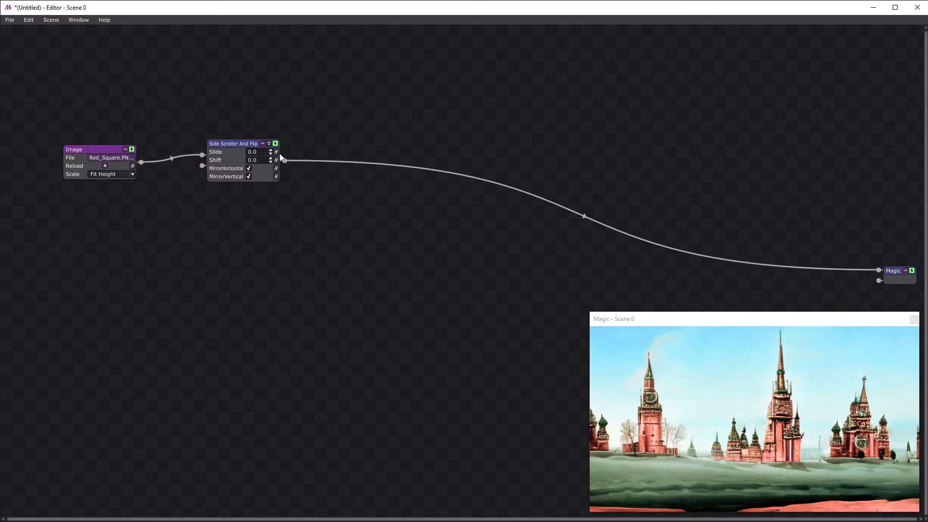
pyautogui.click(276, 151)
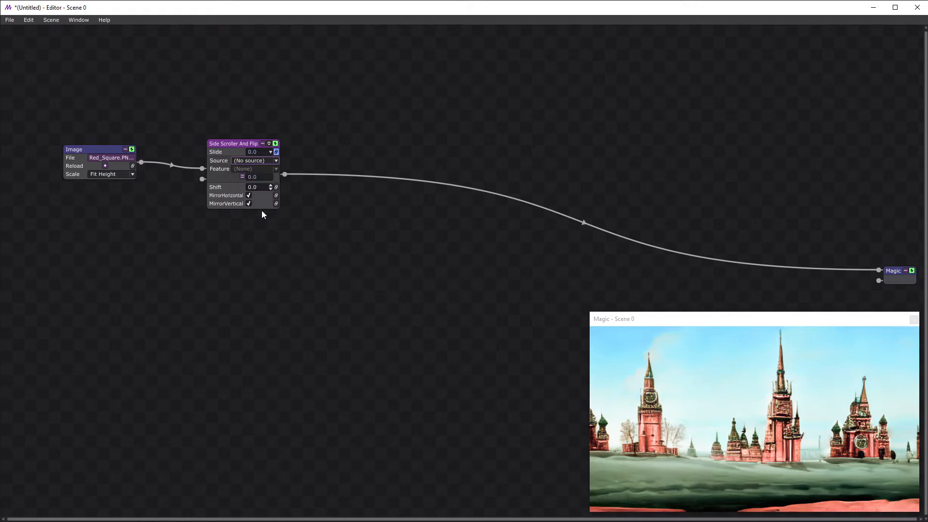
pyautogui.click(242, 176)
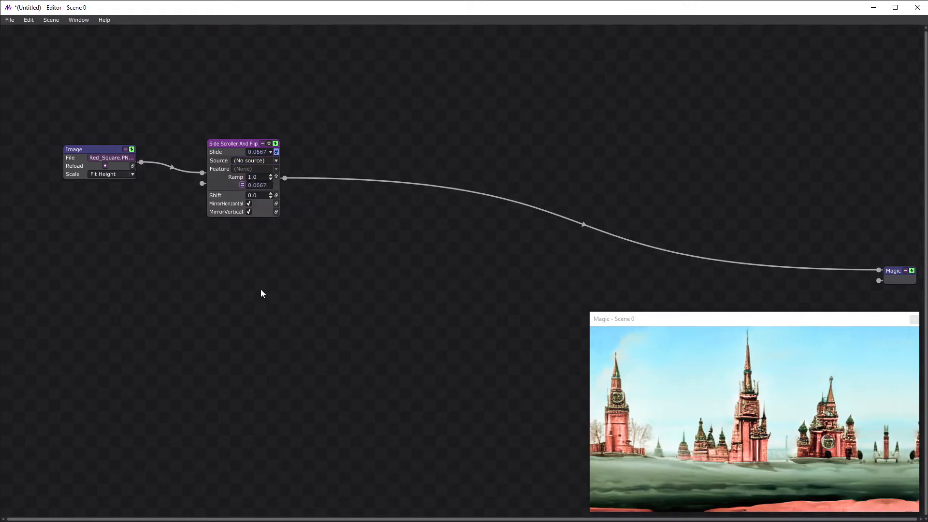
pyautogui.click(241, 185)
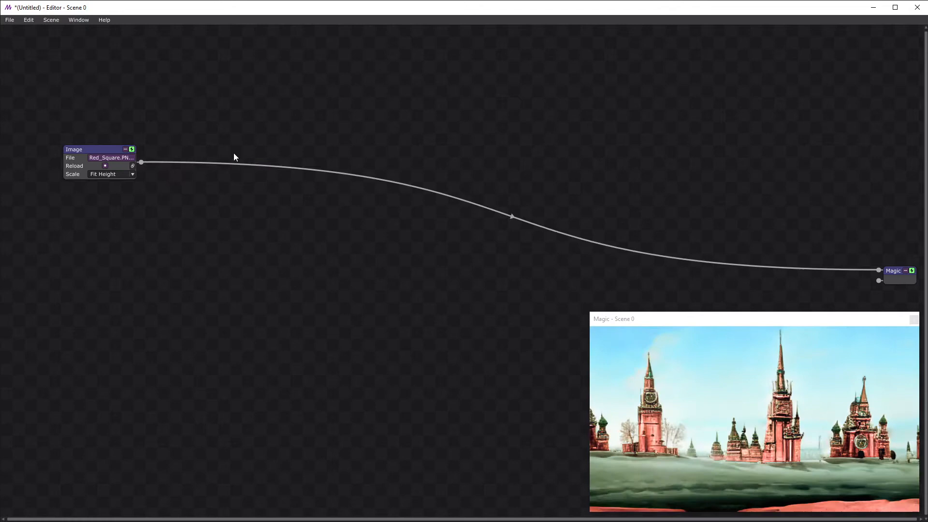
pyautogui.moveTo(236, 166)
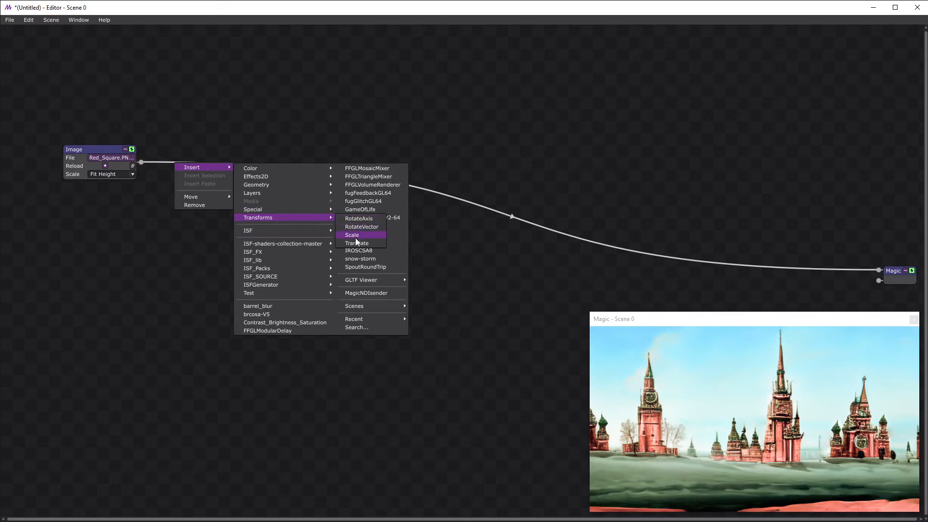
# Insert a Translate module on the image link and add a second Translate module
pyautogui.click(356, 243)
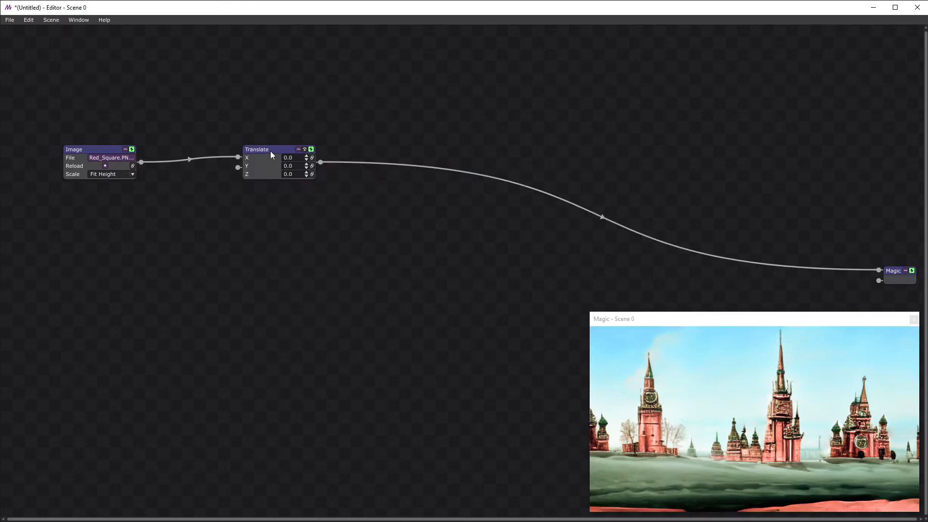
pyautogui.moveTo(272, 149); pyautogui.dragTo(409, 151)
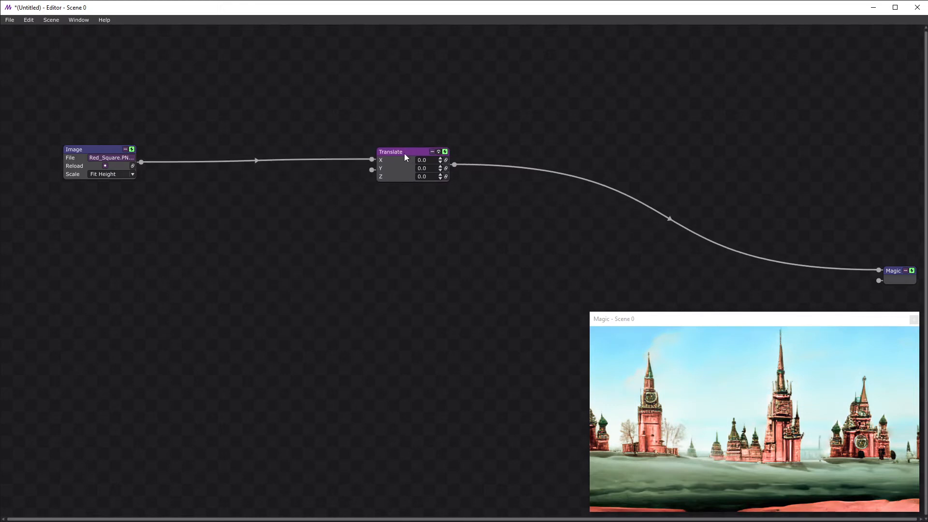
pyautogui.moveTo(231, 197)
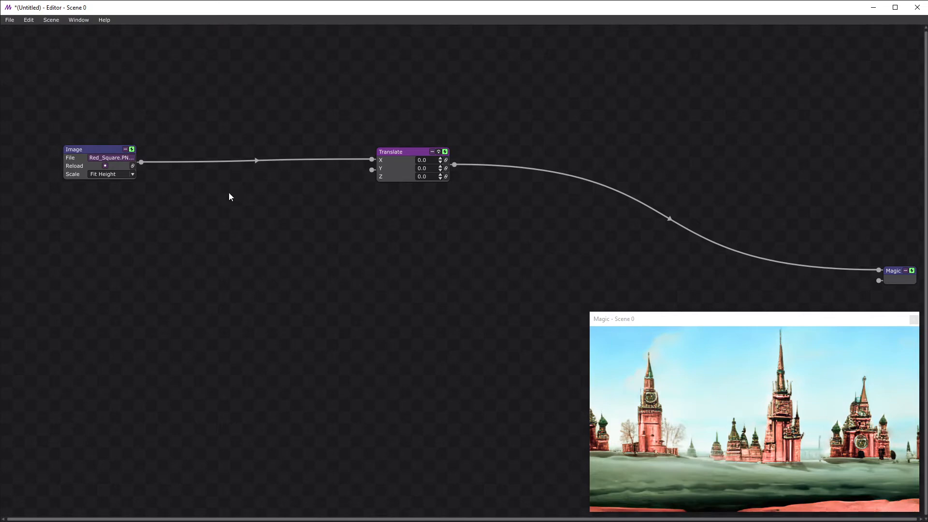
pyautogui.rightClick(231, 197)
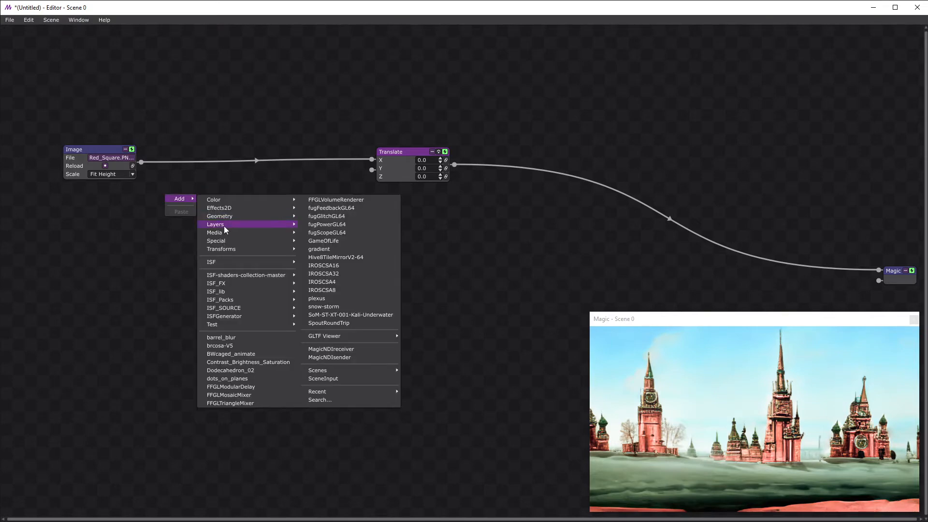
pyautogui.moveTo(221, 248)
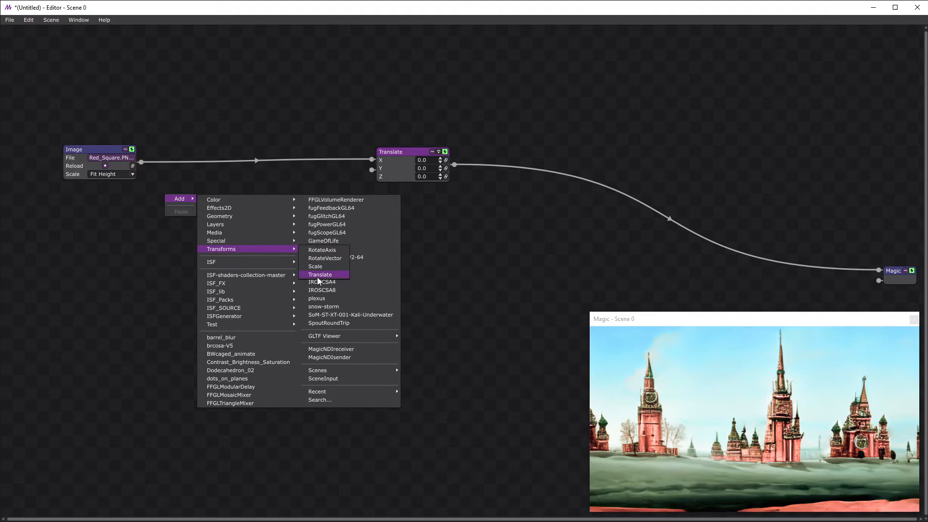
pyautogui.click(320, 274)
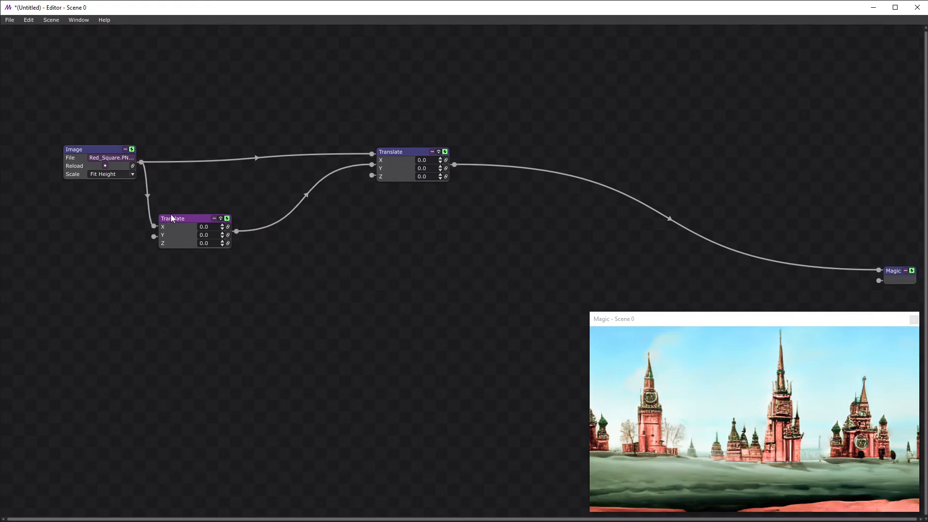
# Insert ColorHSB on the second copy's link and spread both copies apart horizontally
pyautogui.rightClick(172, 219)
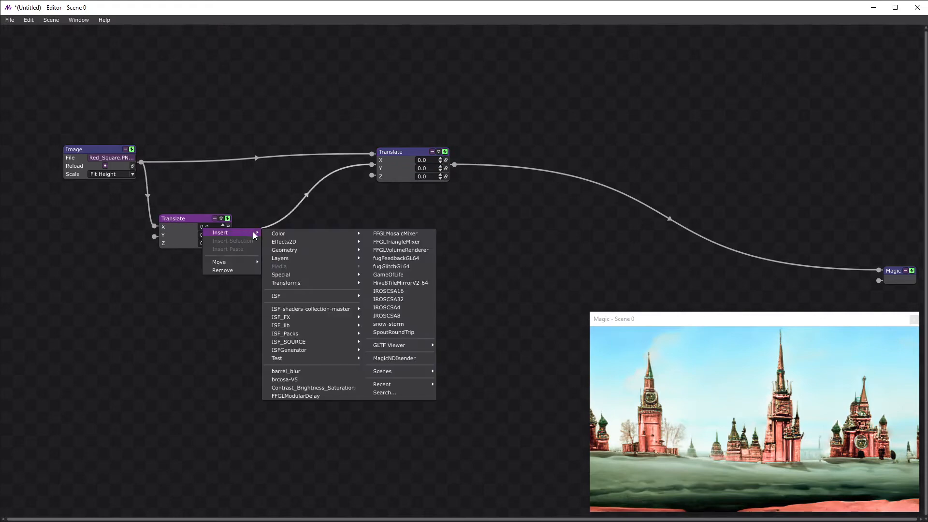
pyautogui.click(278, 234)
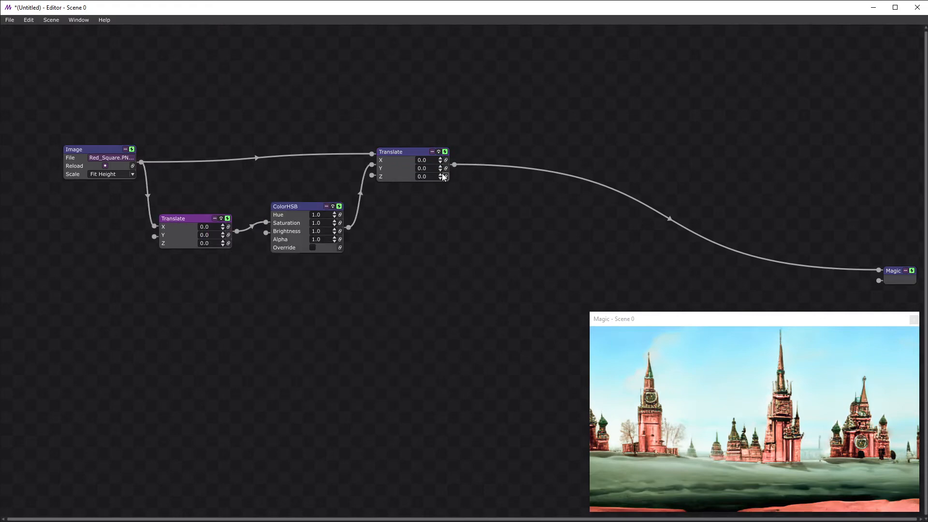
pyautogui.moveTo(441, 176); pyautogui.dragTo(441, 196)
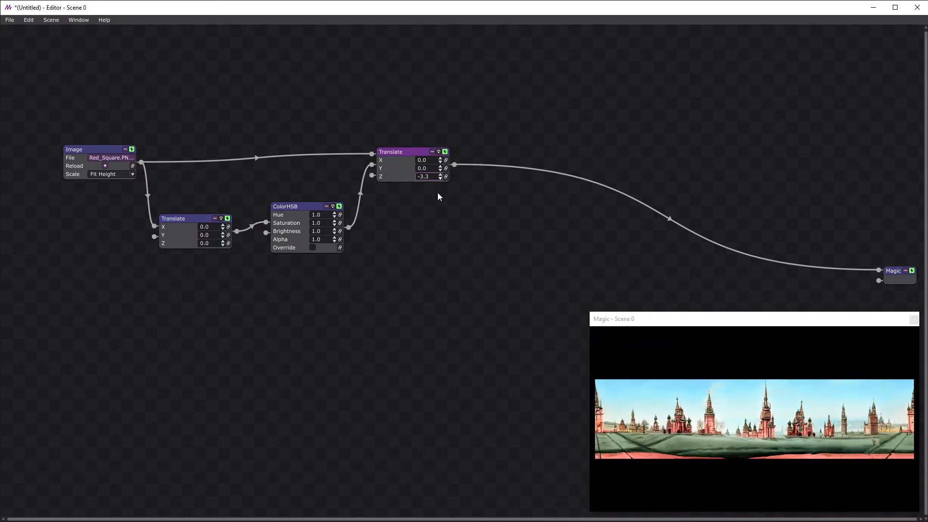
pyautogui.moveTo(422, 176); pyautogui.dragTo(427, 245)
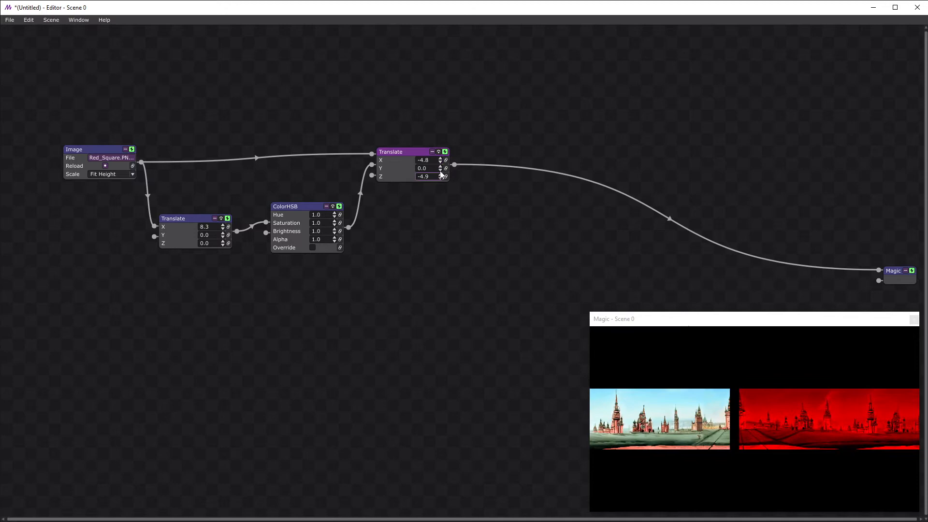
# Bring the pair forward to fill the preview and set the second copy's X to 8.0
pyautogui.moveTo(423, 177); pyautogui.dragTo(423, 154)
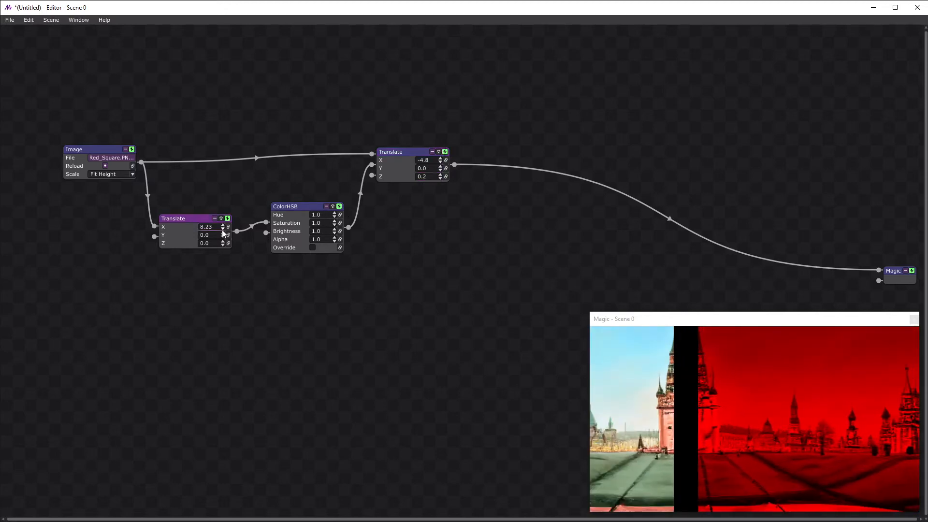
pyautogui.moveTo(223, 226); pyautogui.dragTo(223, 231)
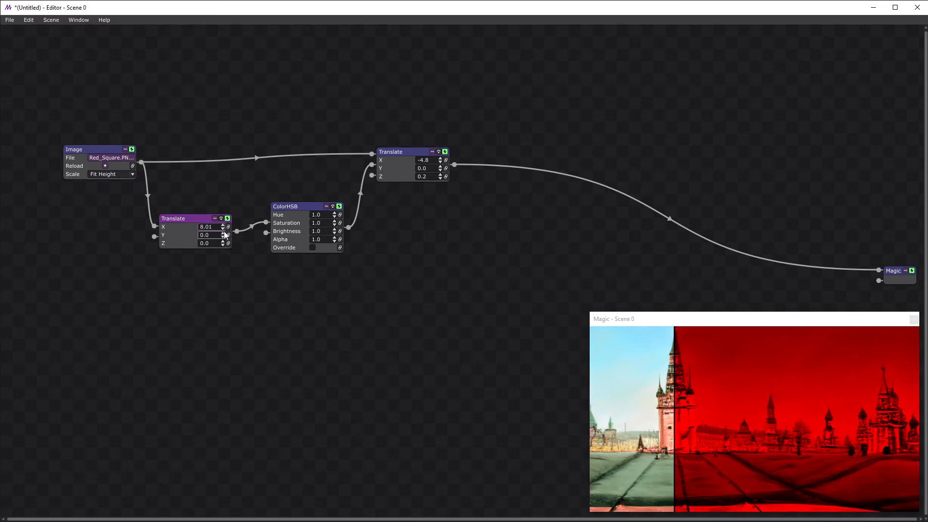
pyautogui.click(223, 228)
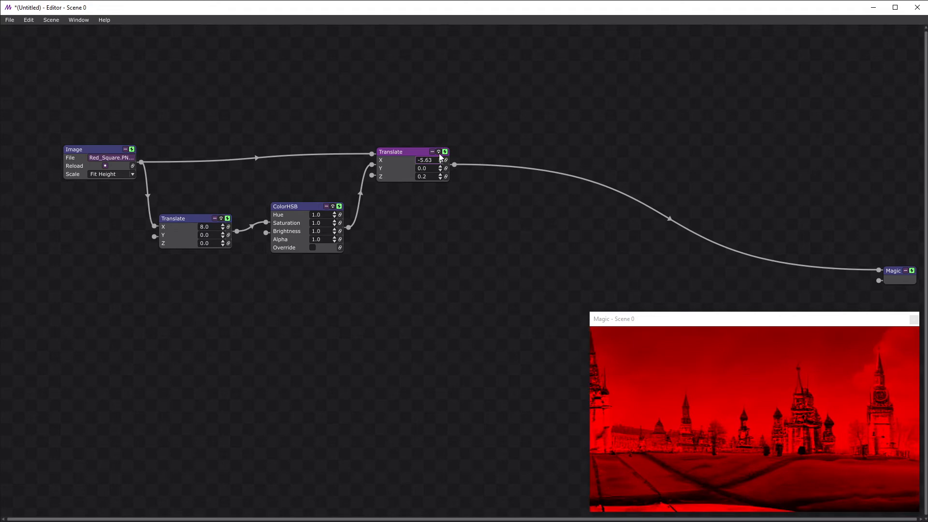
# Show an annotation on the main Translate module and begin the -5.63 note
pyautogui.click(425, 159)
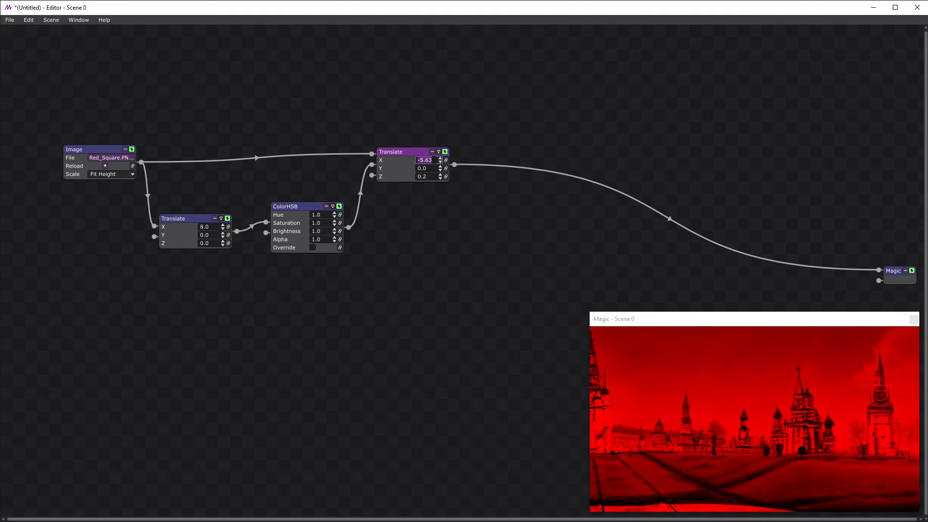
pyautogui.rightClick(396, 152)
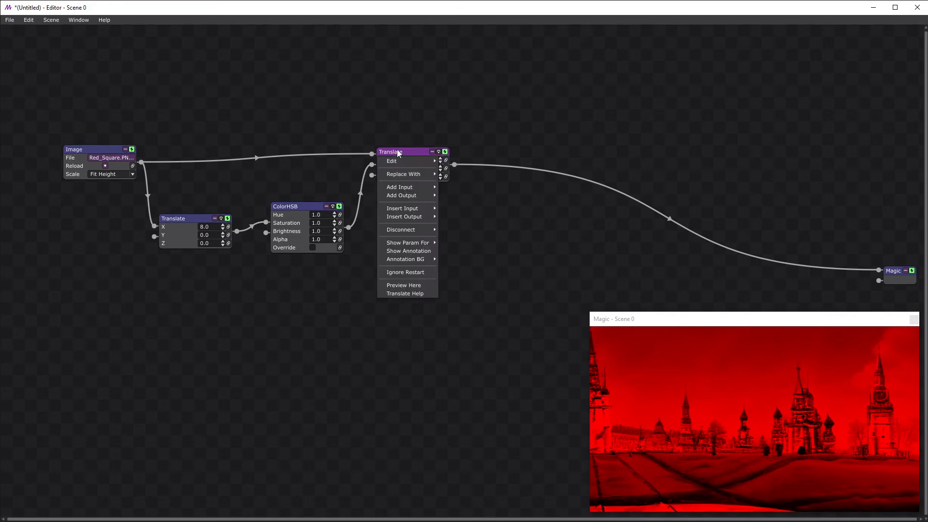
pyautogui.moveTo(408, 251)
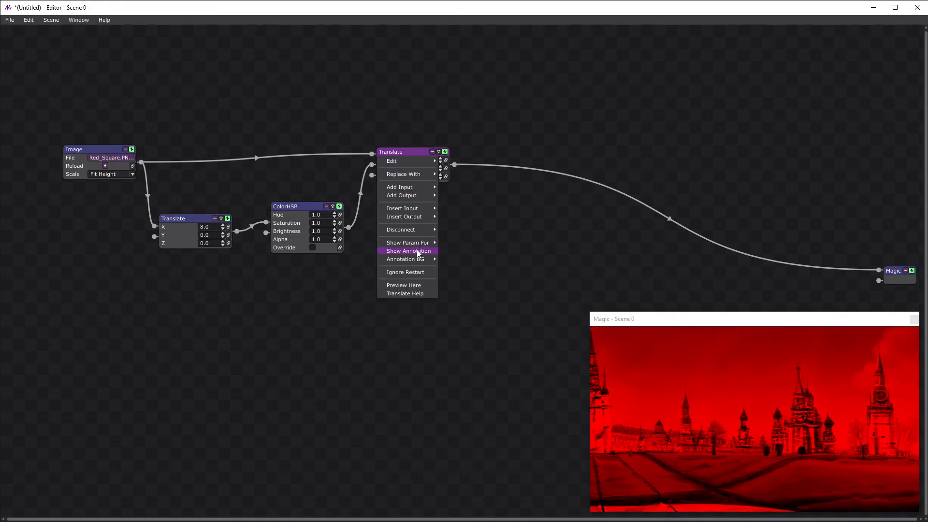
pyautogui.click(408, 242)
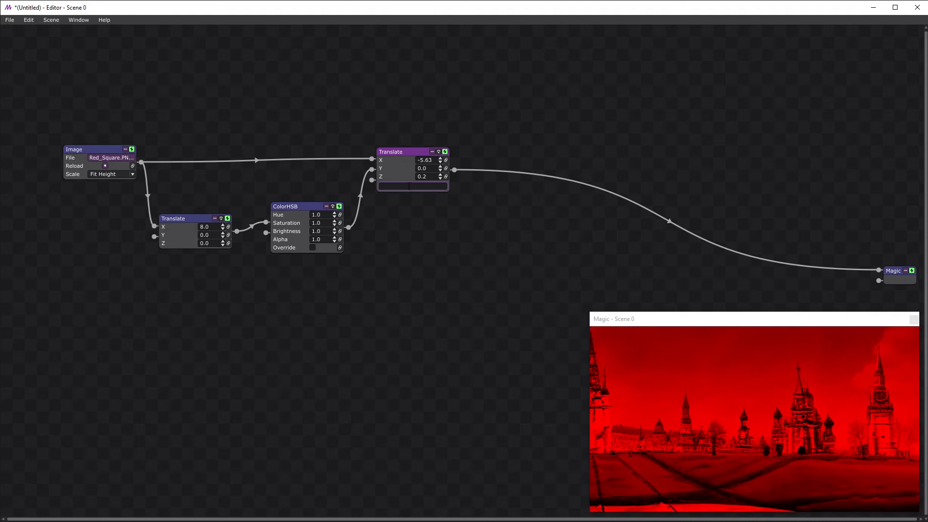
pyautogui.click(412, 186)
pyautogui.write('-5.63')
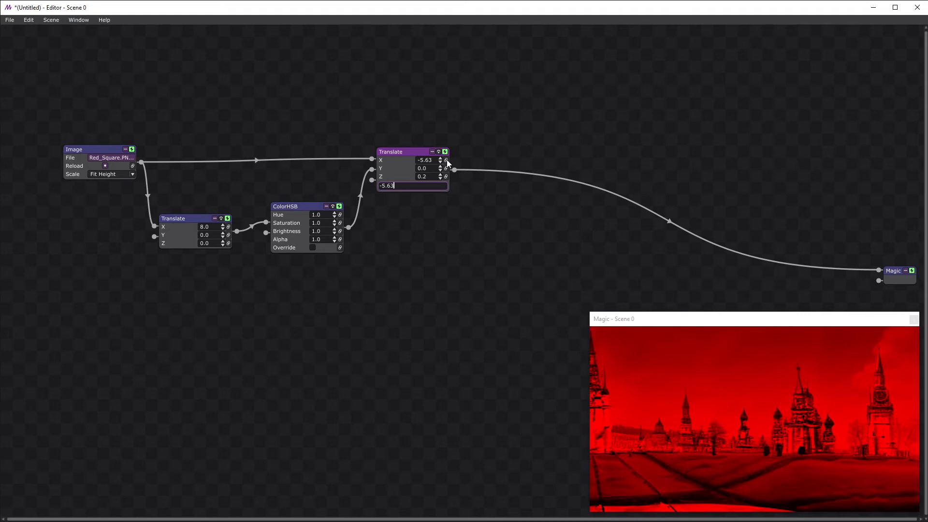
# Link the main Translate X to no source and apply a Ramp (Linear) modifier
pyautogui.click(446, 160)
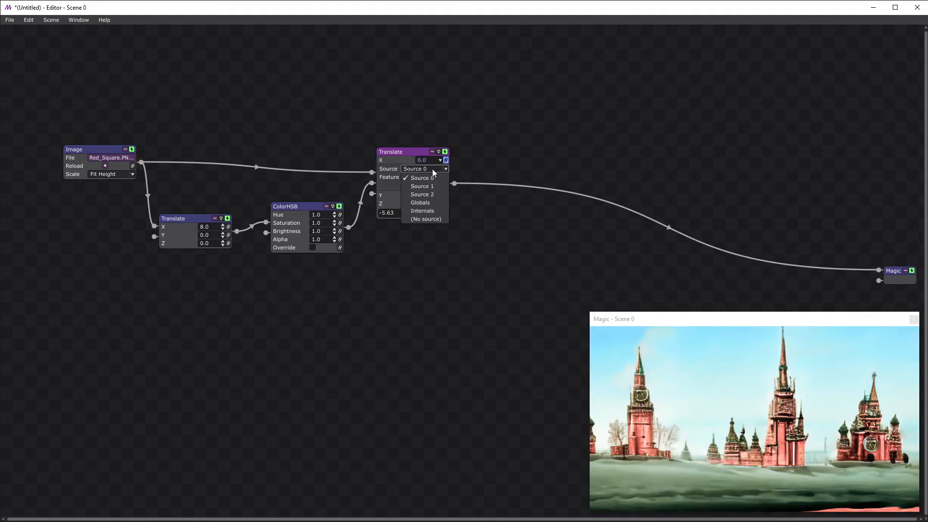
pyautogui.click(425, 219)
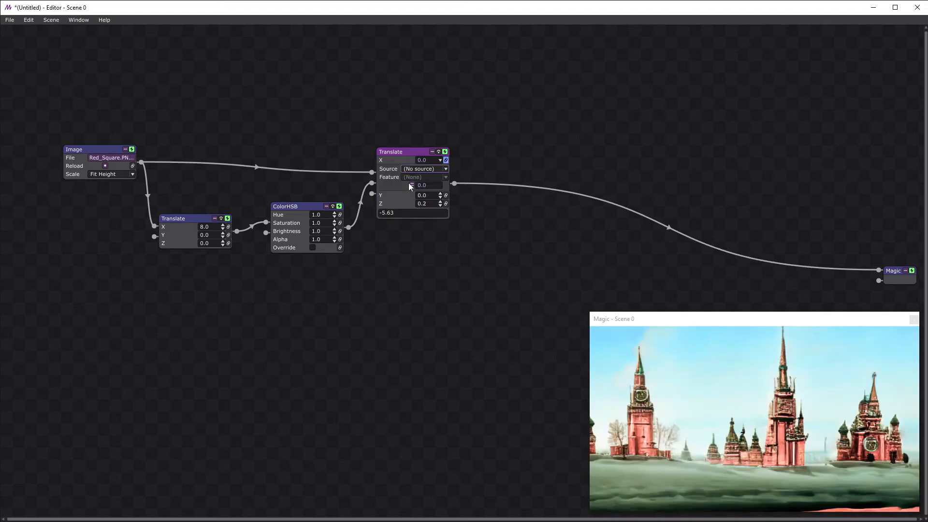
pyautogui.click(411, 184)
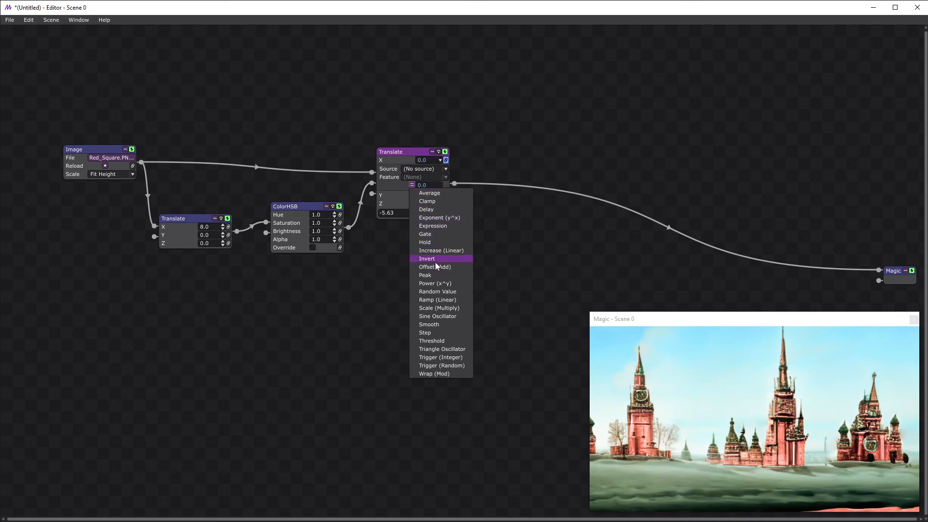
pyautogui.click(437, 300)
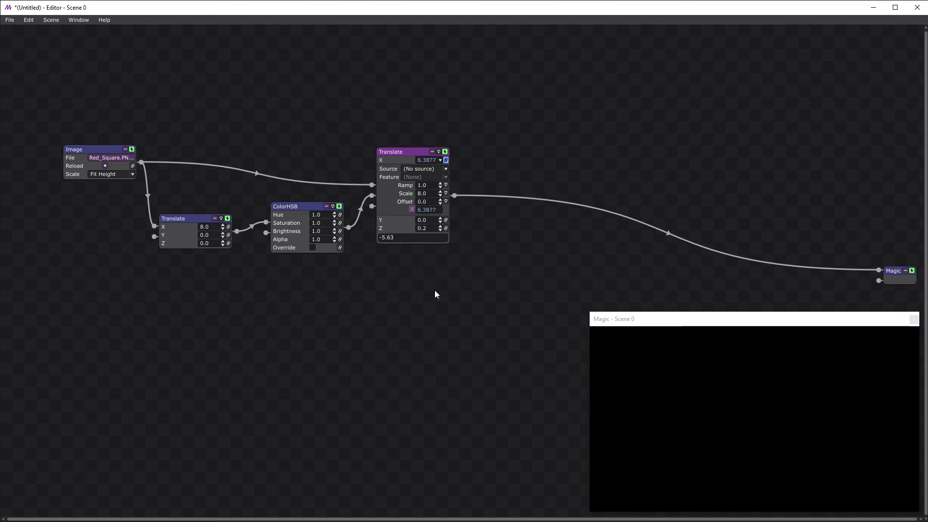
# Adjust the X ramp settings and bypass the ColorHSB red tint
pyautogui.click(423, 202)
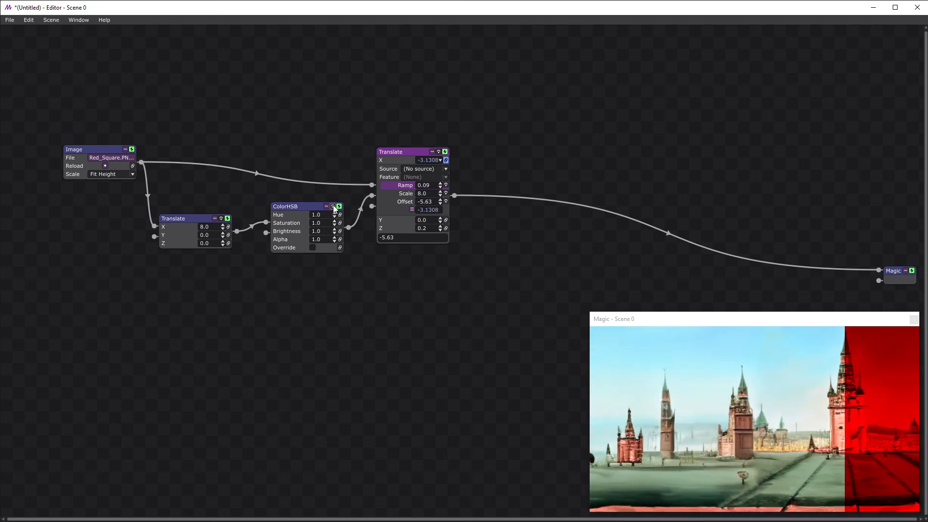
pyautogui.moveTo(426, 160); pyautogui.dragTo(435, 160)
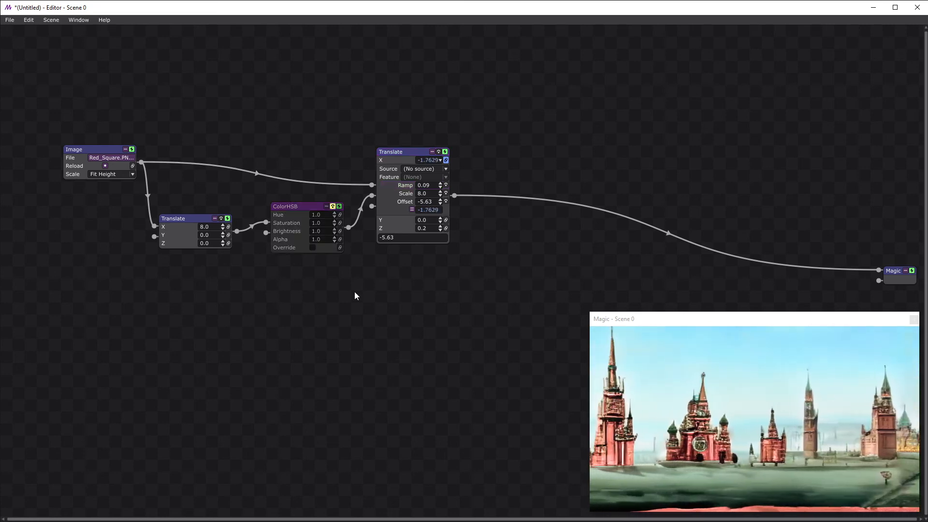